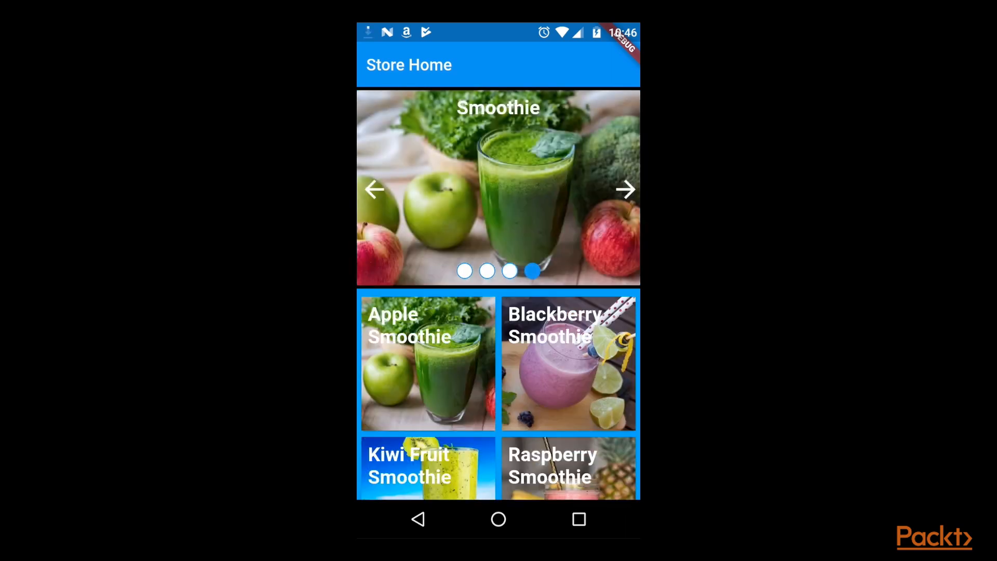
Step: Accept the cropped QR code photo so the payments app processes it
left_click(427, 363)
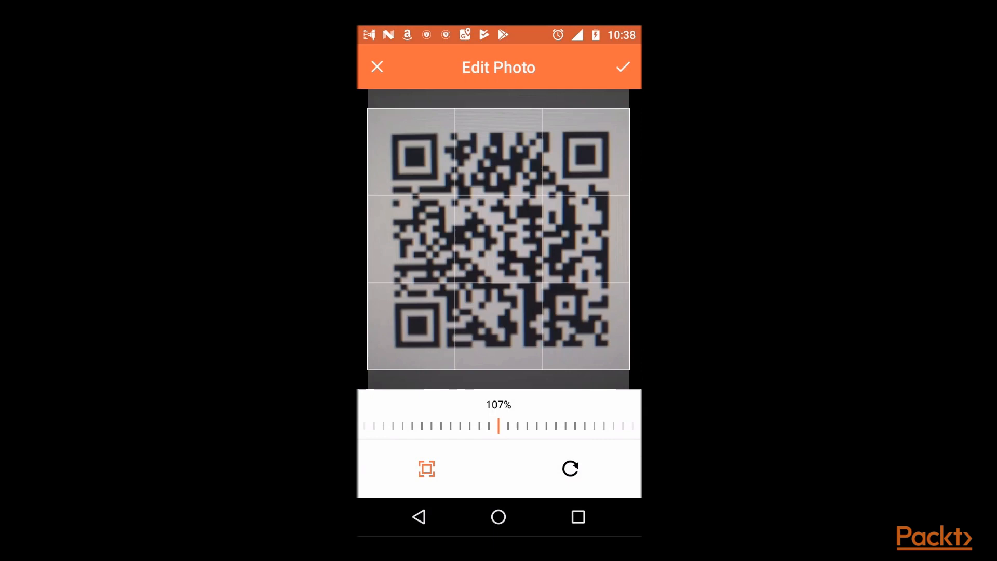
left_click(622, 67)
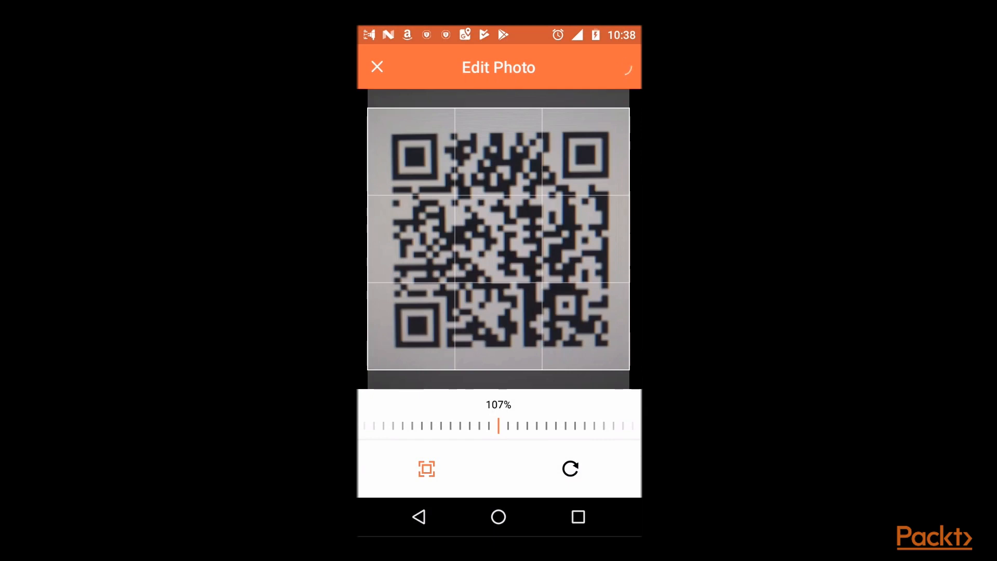
left_click(376, 67)
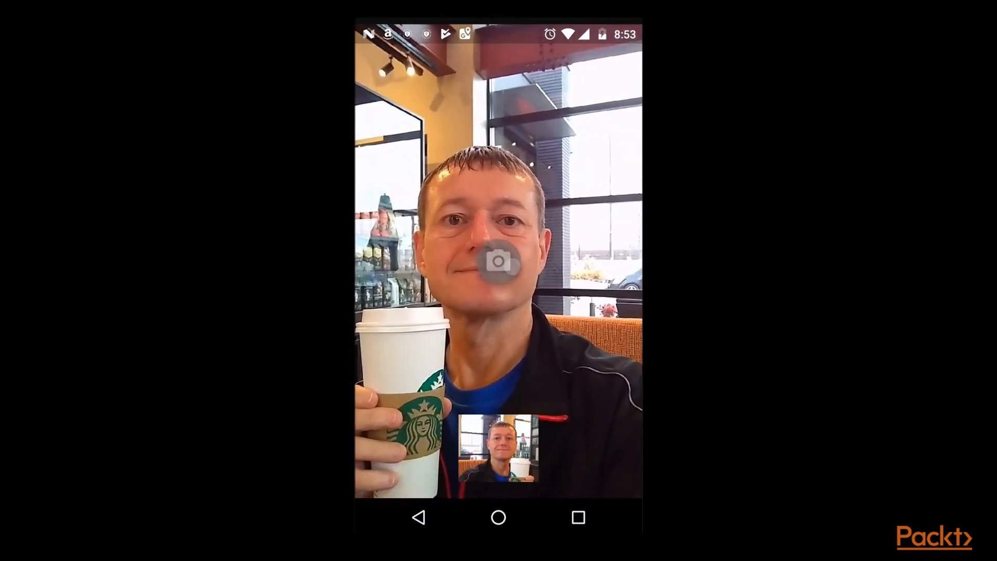
Step: Take a front-camera selfie holding a coffee cup and view it full-screen
left_click(498, 260)
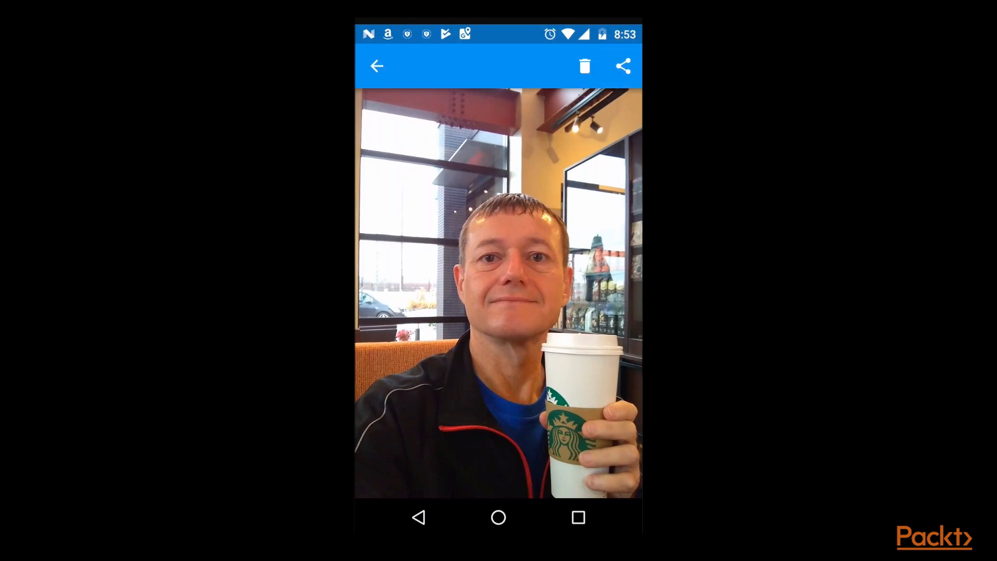
left_click(622, 66)
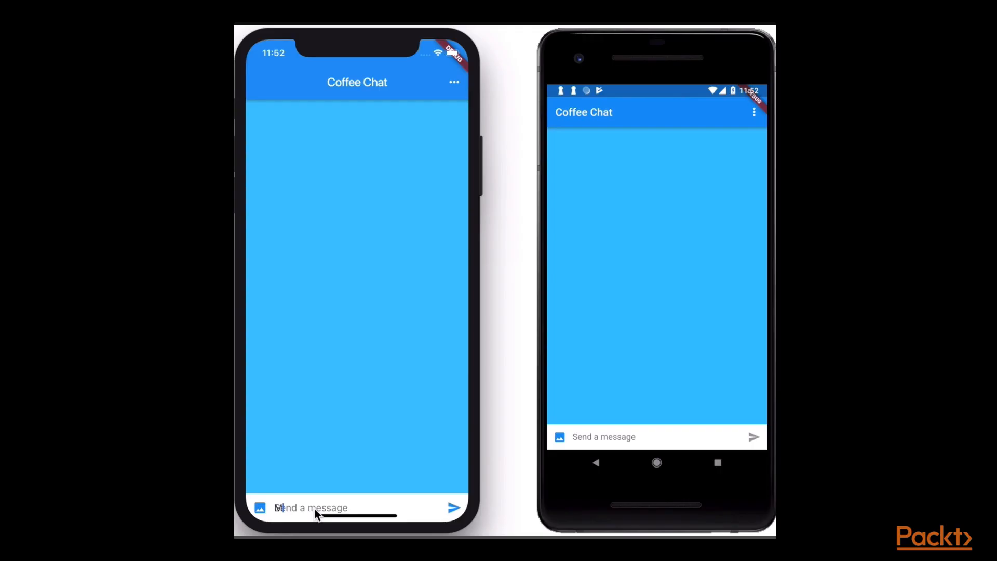
Step: Send the messages 'Messge one' and 'Message two' from the iOS emulator
type("Messge one")
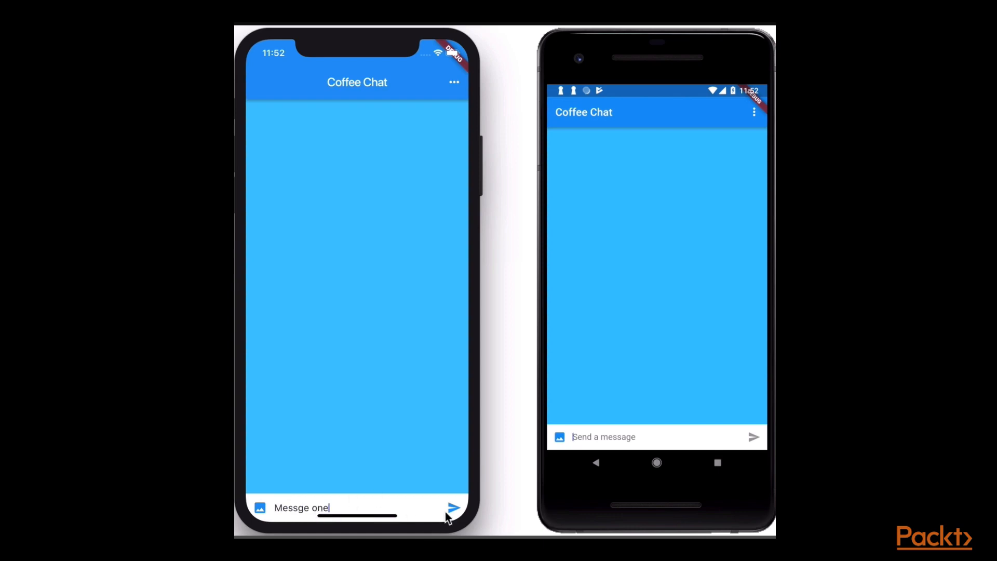
left_click(454, 507)
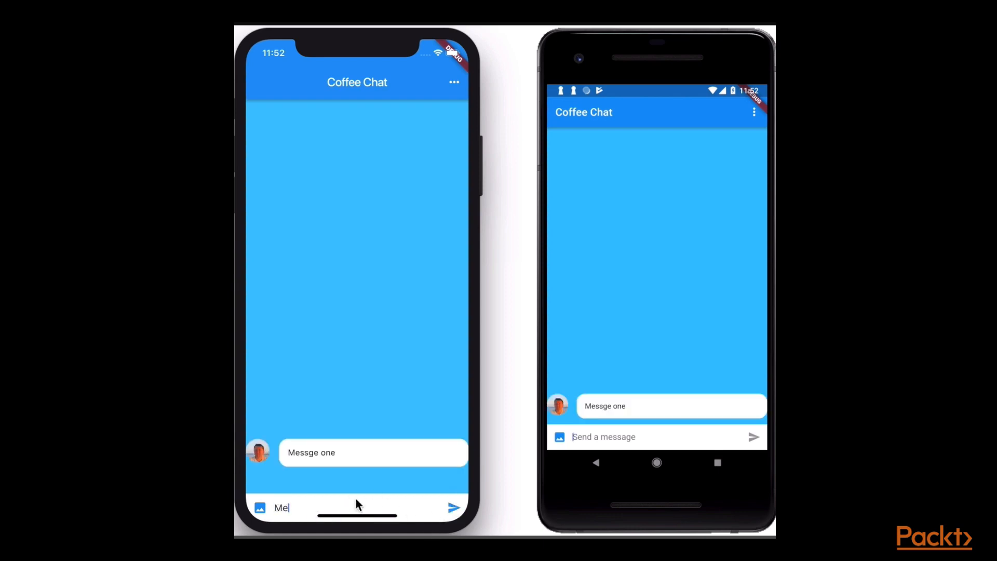
type("Message two")
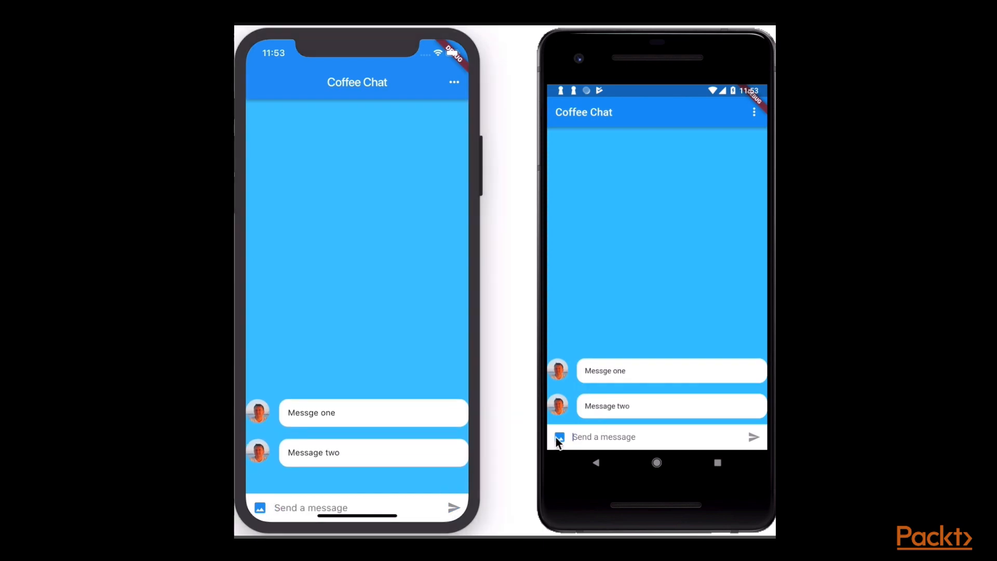
Step: Send the coffee-cup selfie from Recent files as an image message on Android
left_click(559, 437)
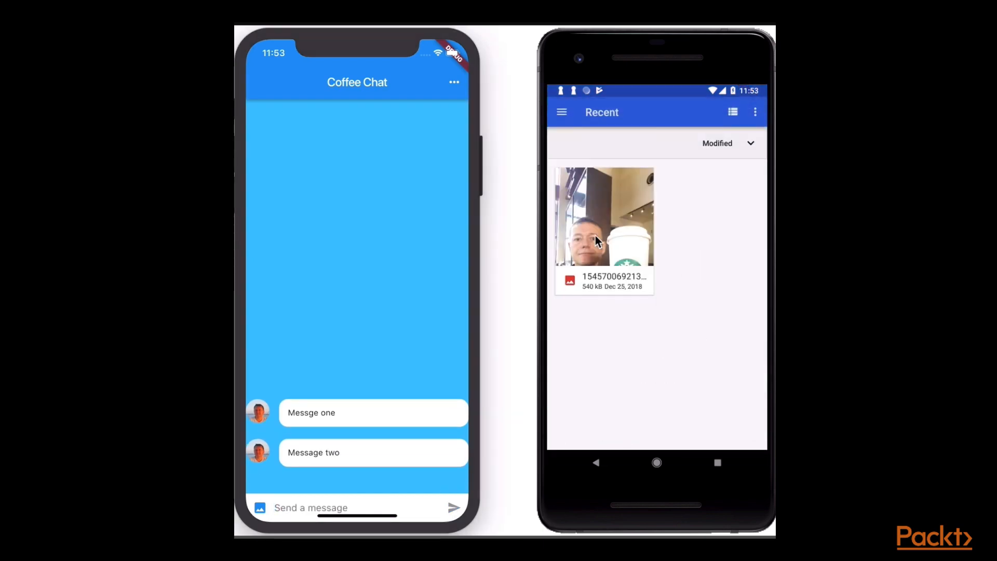
left_click(603, 216)
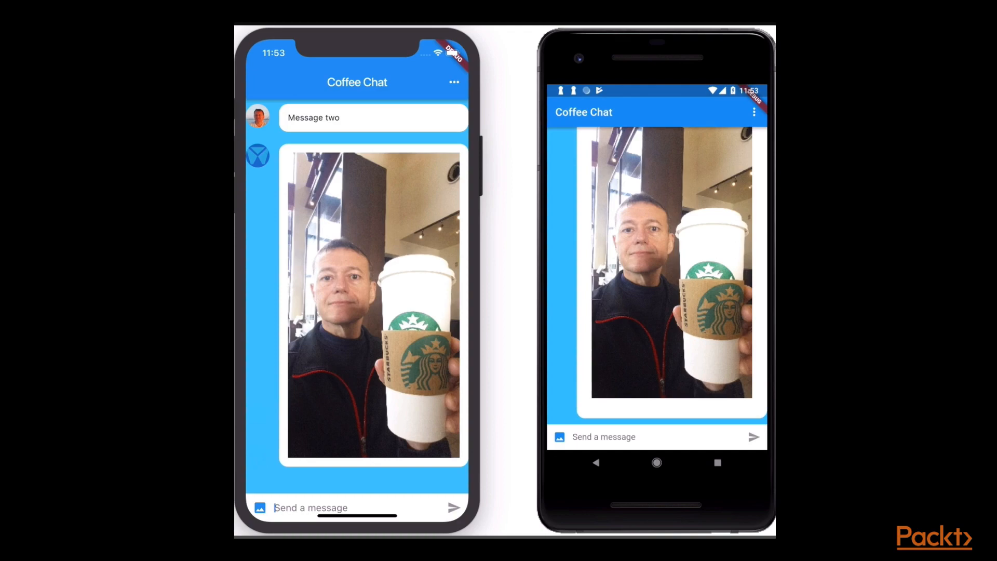